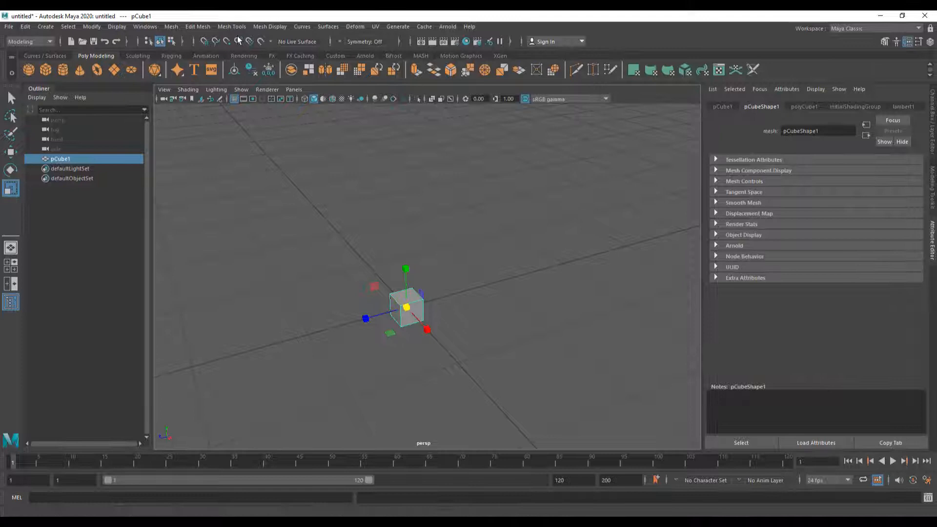
Bevel pCube1's edges using Edit Mesh > Bevel with the default 0.1 fraction.
click(197, 26)
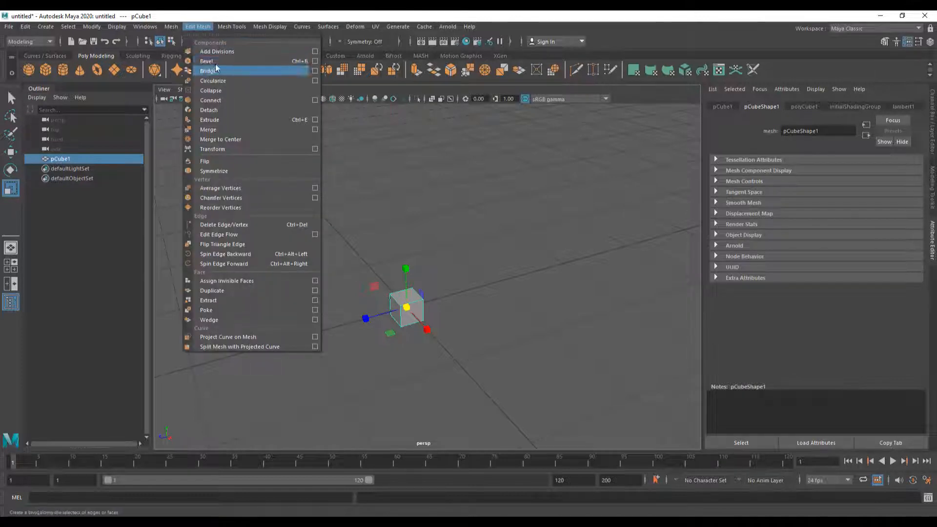
click(206, 61)
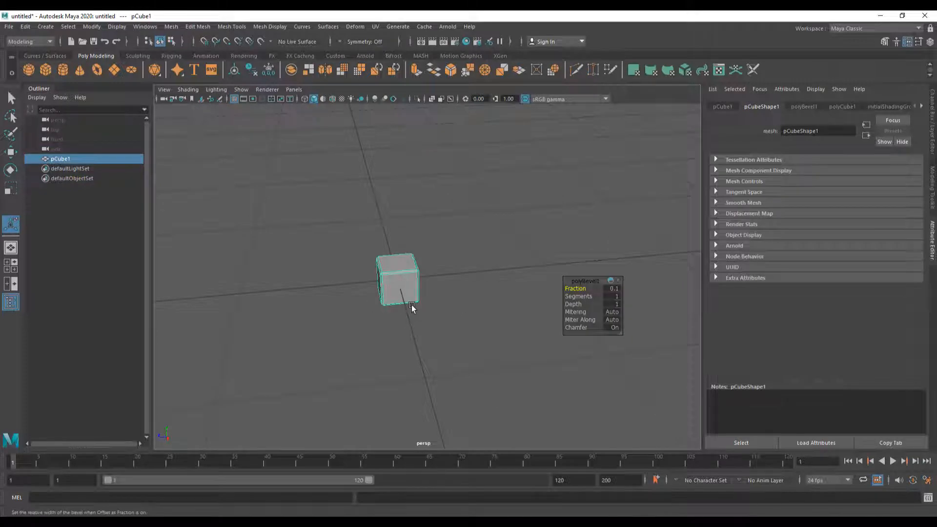
click(30, 41)
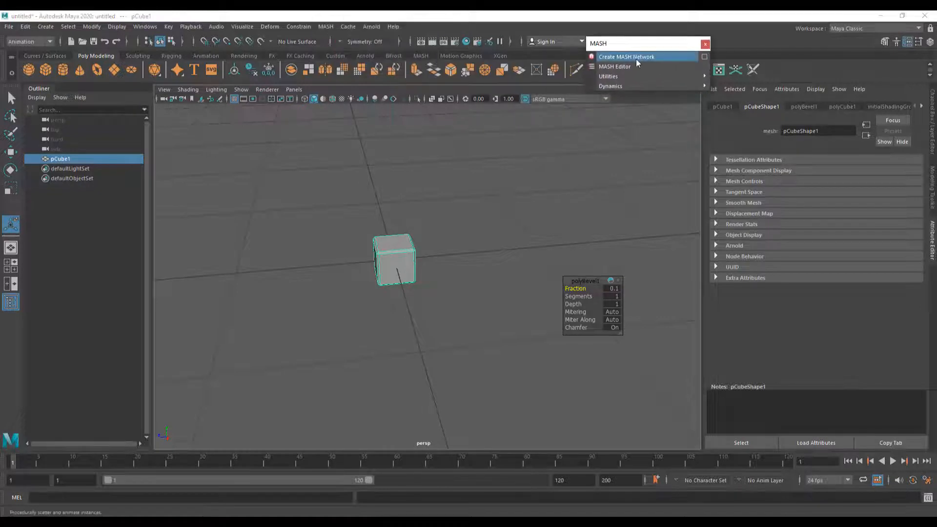
Build a MASH network with 8 linear cube copies and a smaller Distance X.
click(626, 56)
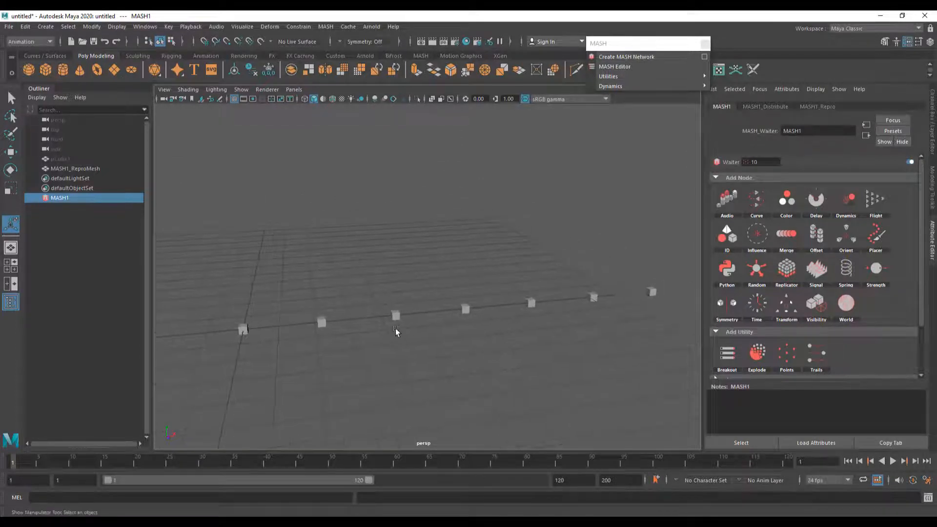
click(765, 107)
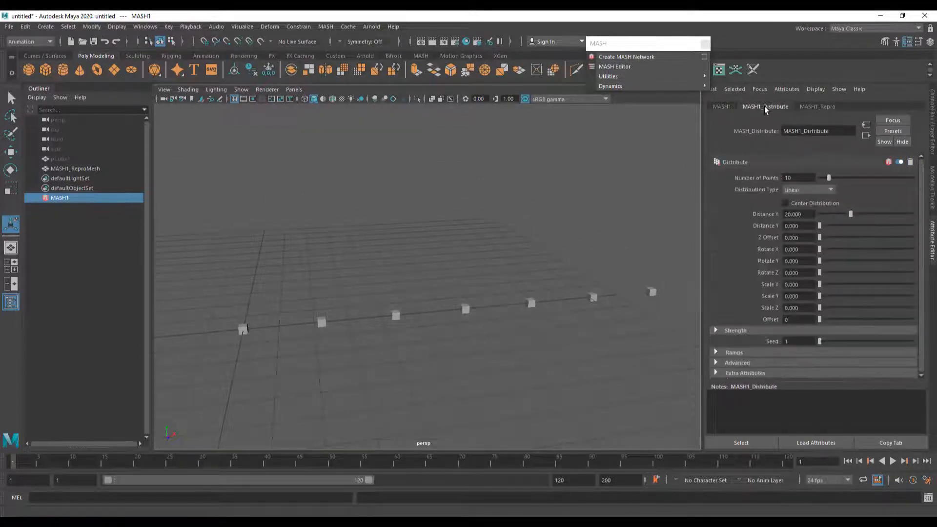
click(830, 176)
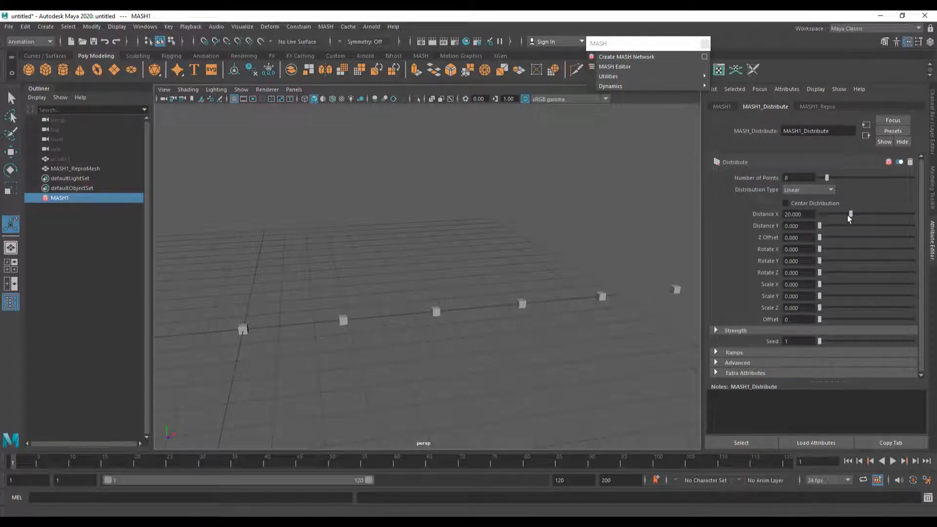
drag(850, 214, 840, 214)
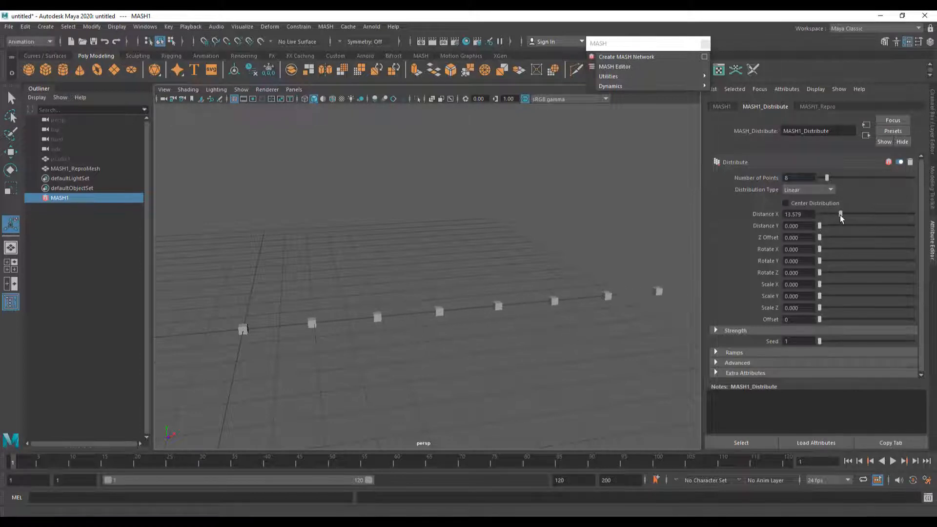
click(721, 106)
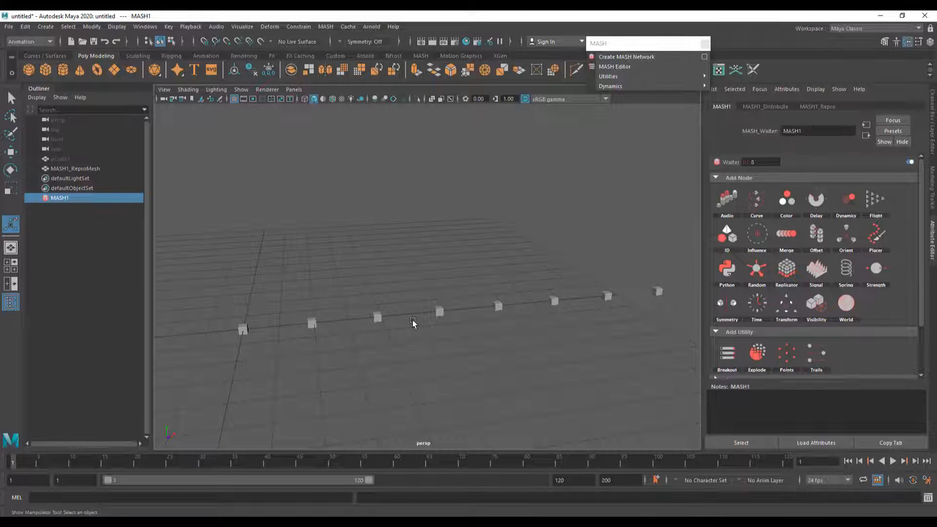
mouse_move(367, 321)
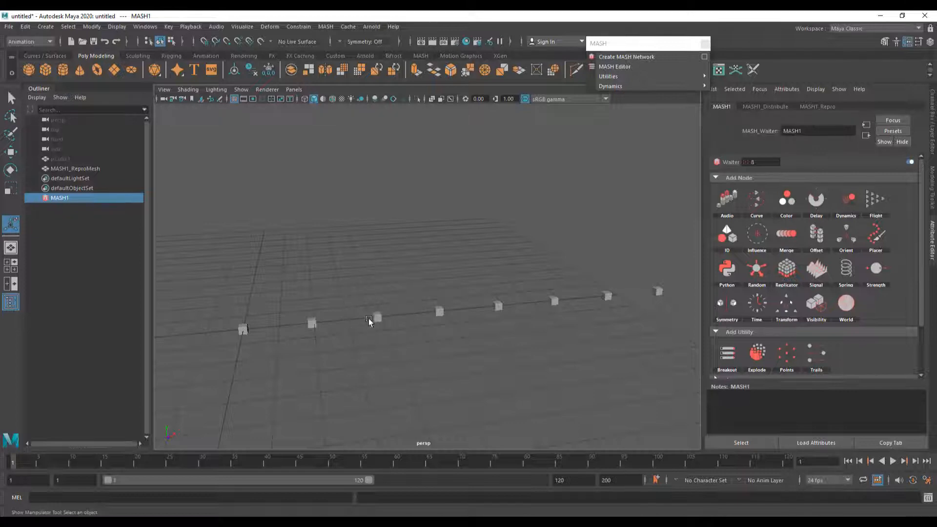
Add a Signal node set to Trigonometry so the eight copies move in a wave.
click(75, 168)
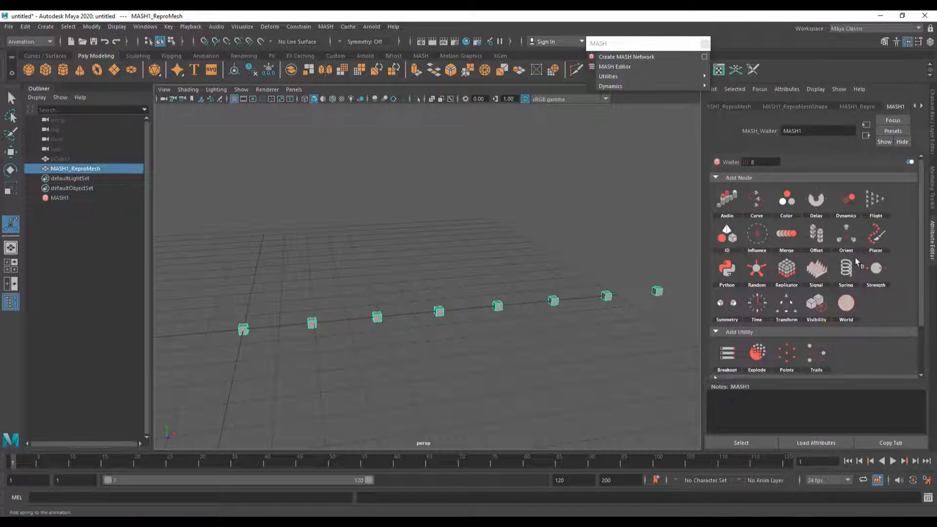
mouse_move(817, 269)
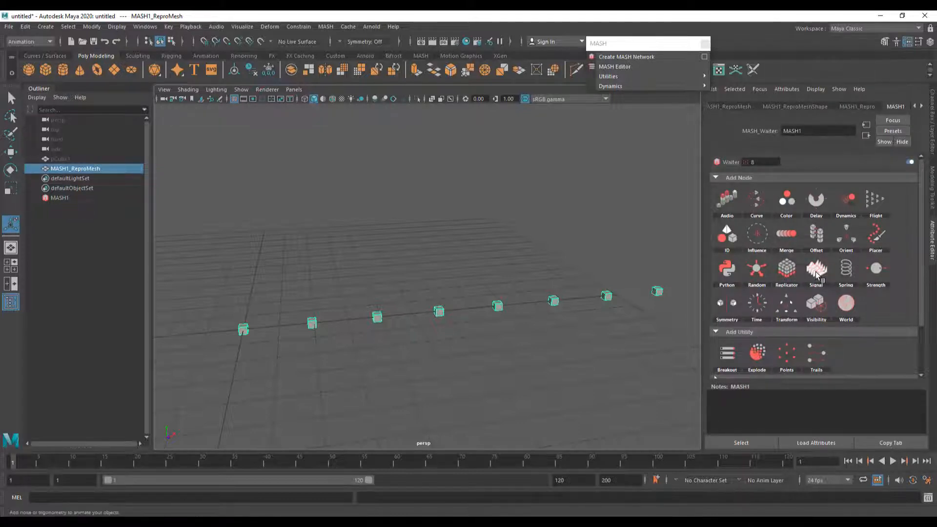
click(817, 270)
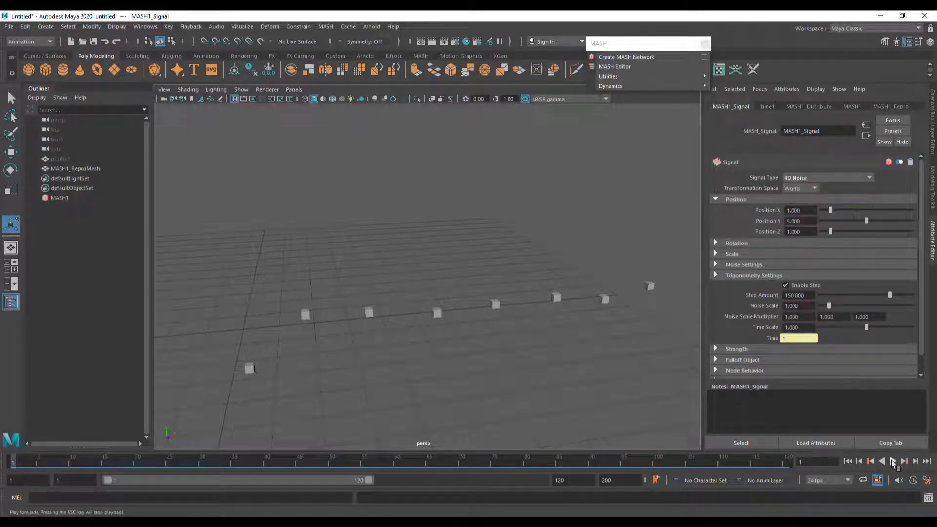
click(892, 460)
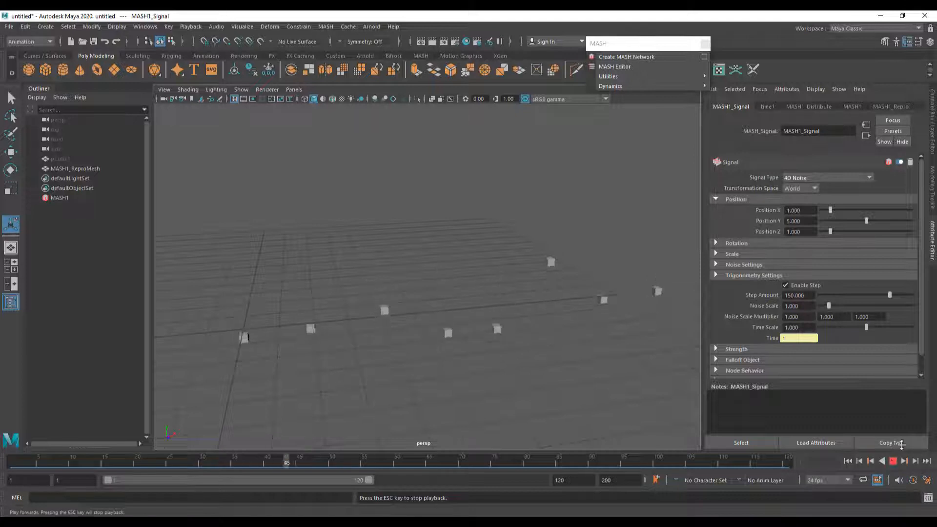
click(826, 177)
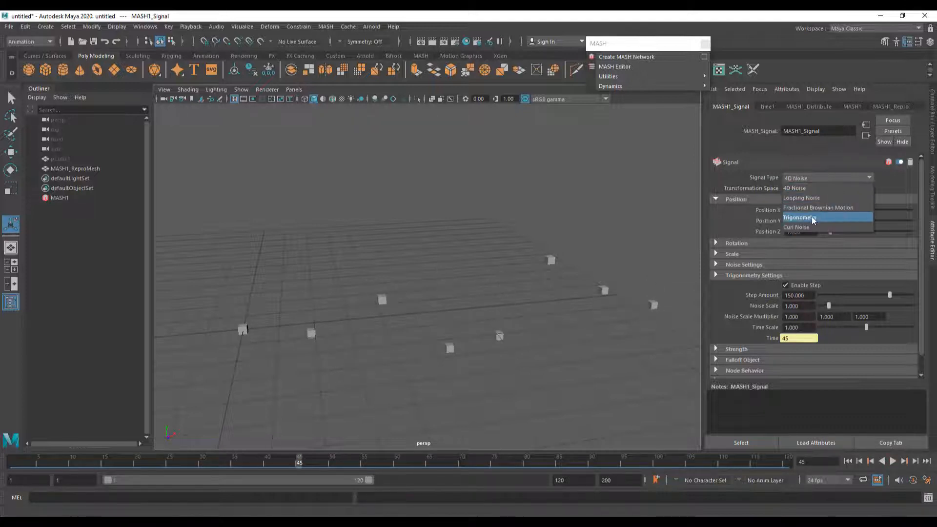
click(799, 217)
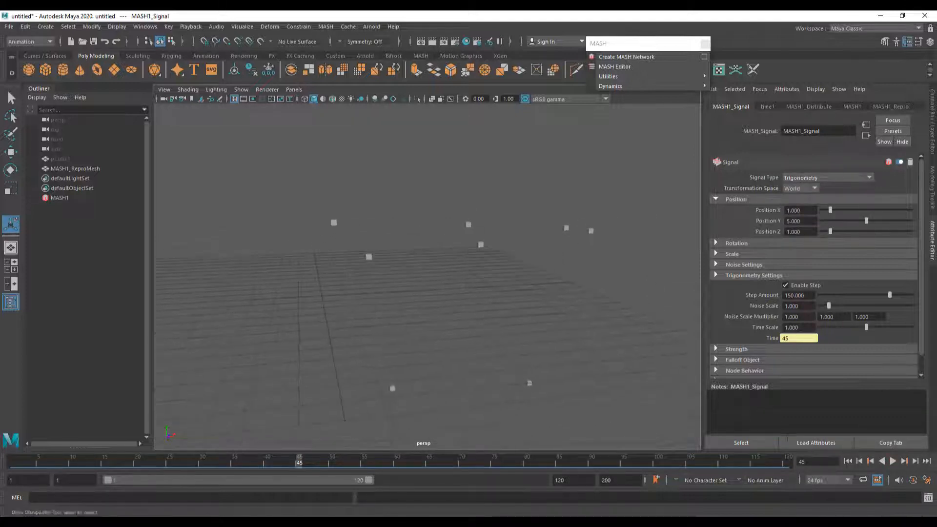
click(893, 461)
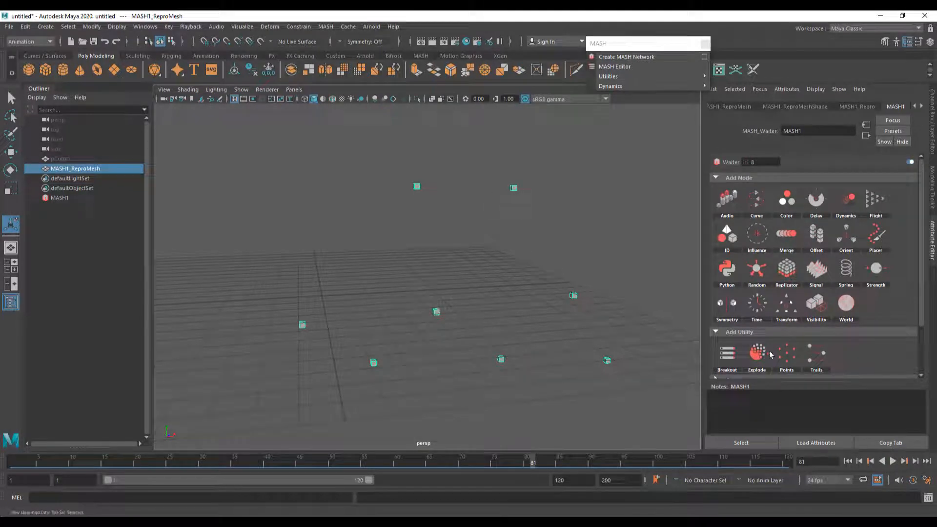
mouse_move(745, 341)
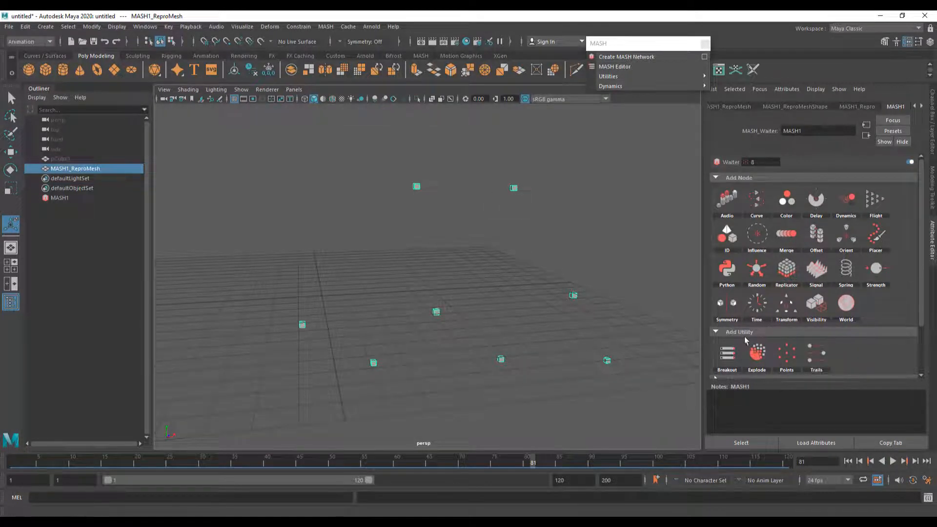
Add a MASH Trails utility and play from frame 1 to preview the trails.
click(817, 356)
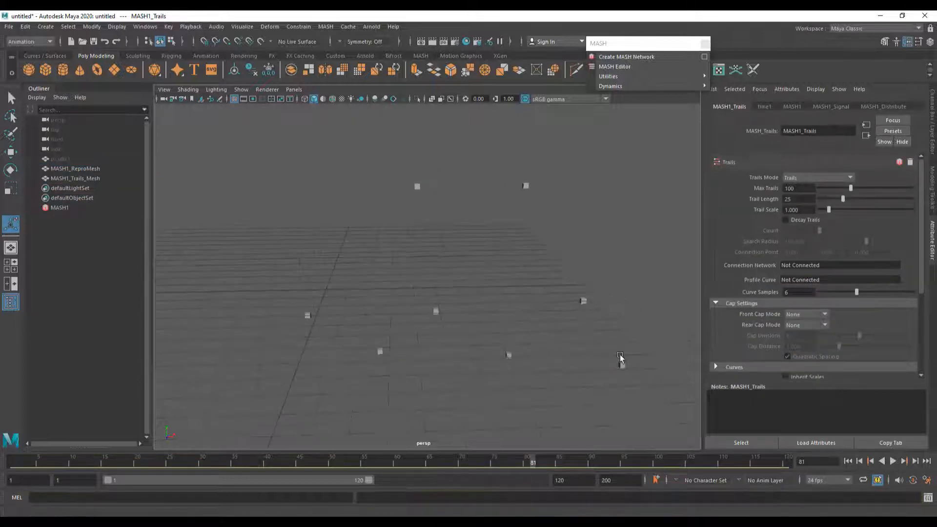
click(871, 461)
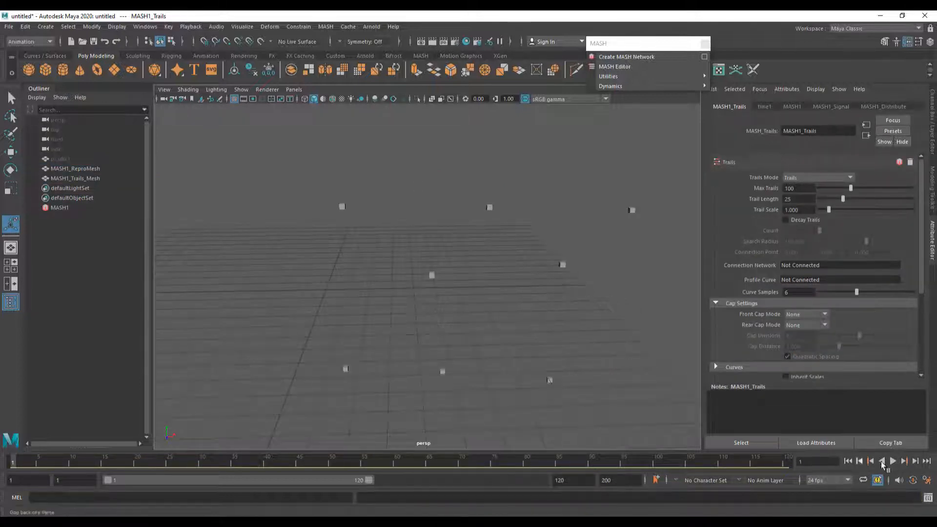
click(893, 461)
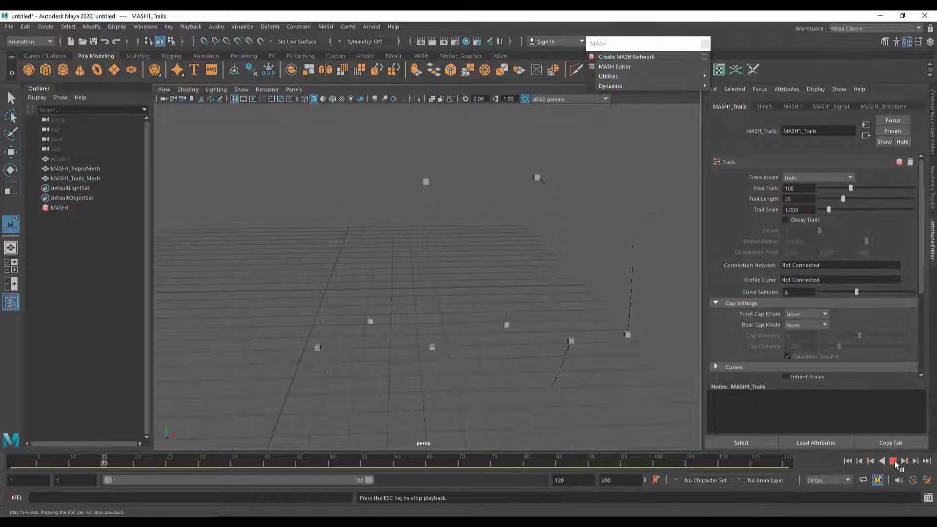
click(895, 464)
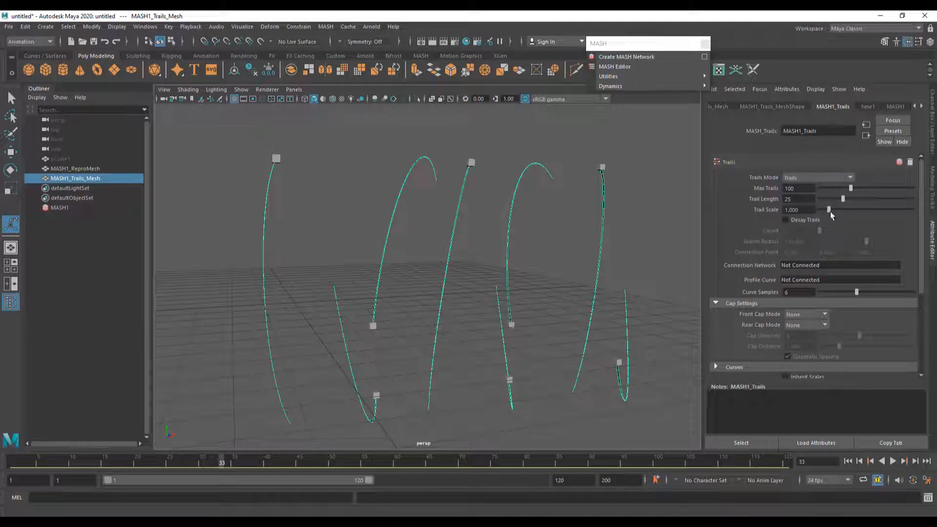
Raise Trail Scale to about 1.63 and keep Trail Length at 25, replaying to check.
drag(829, 210, 835, 210)
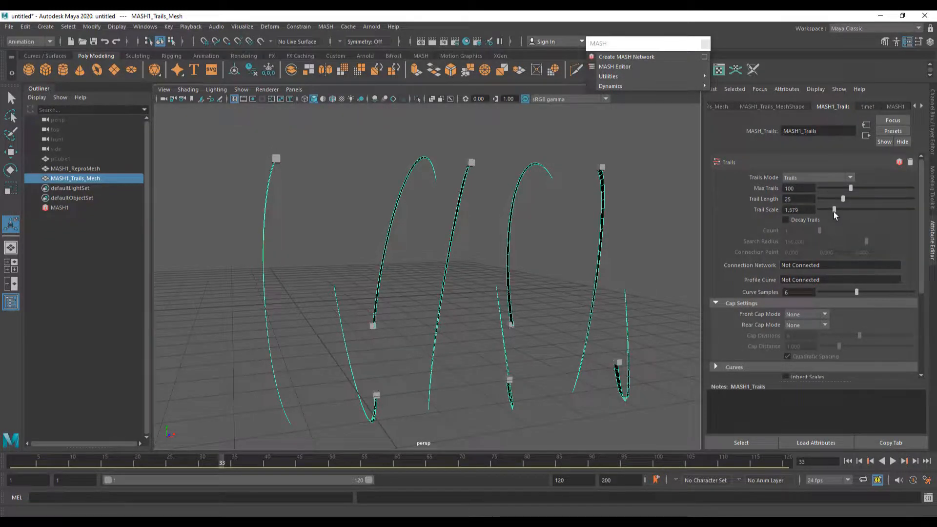
drag(833, 210, 835, 210)
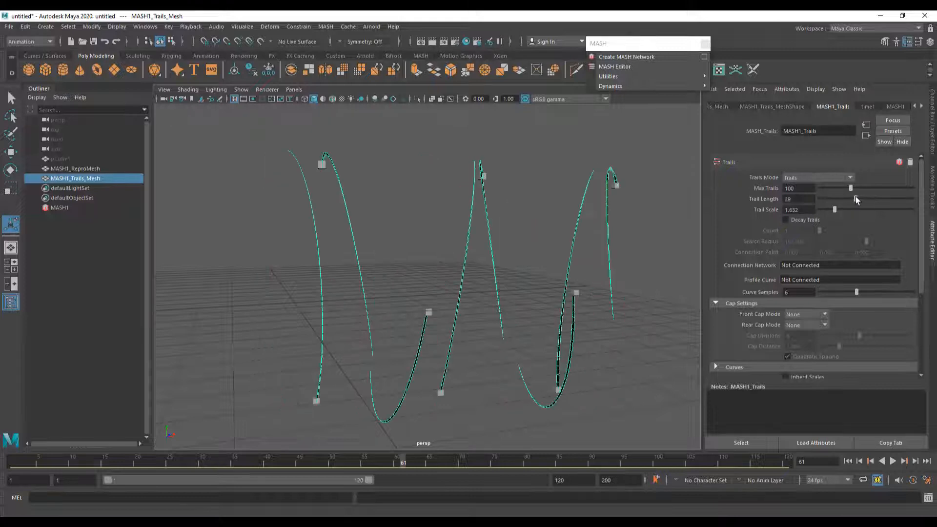
click(892, 461)
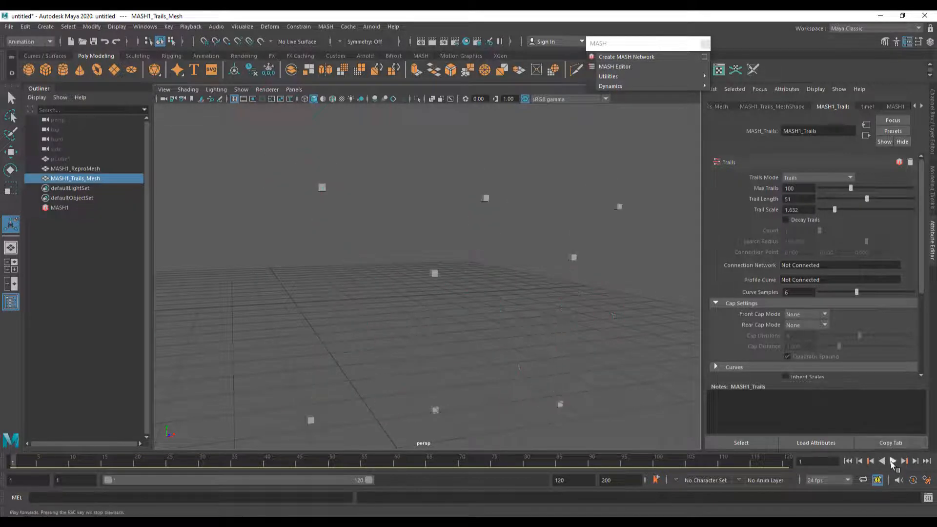
click(893, 460)
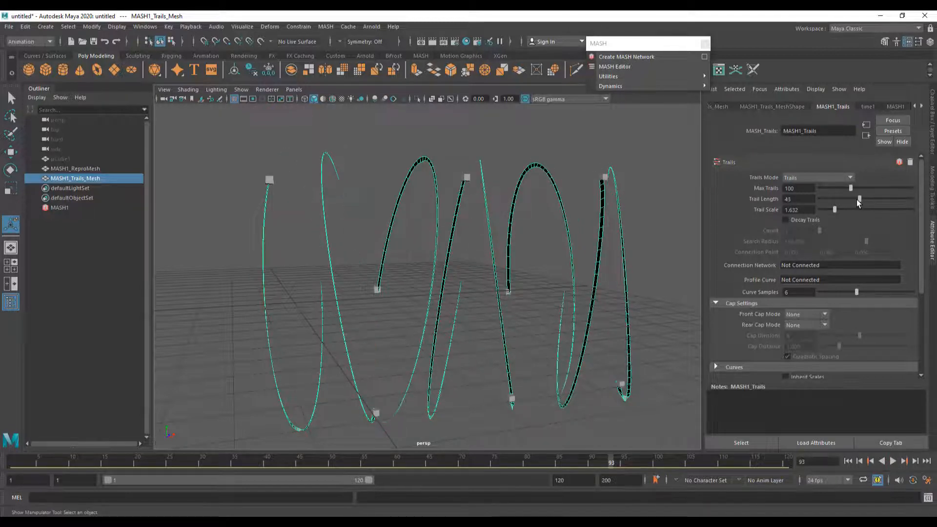
drag(859, 199, 850, 199)
text(25)
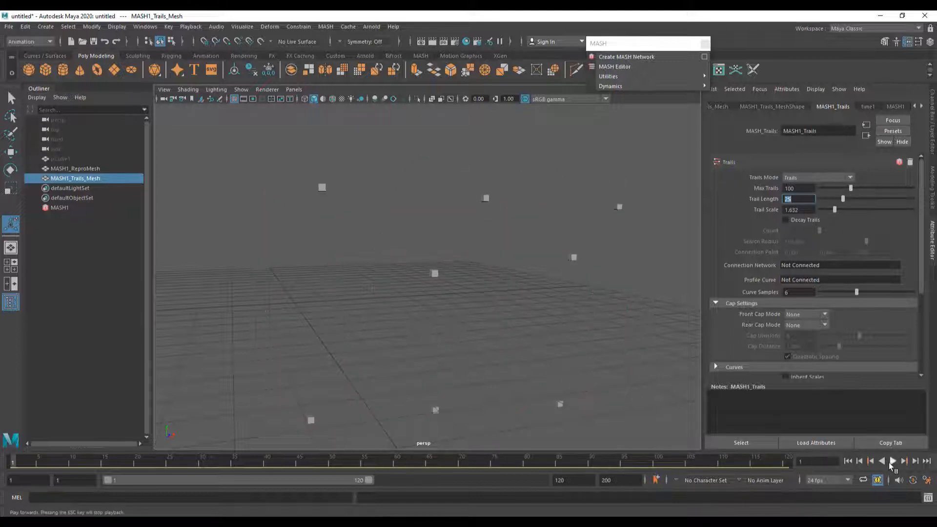
click(894, 461)
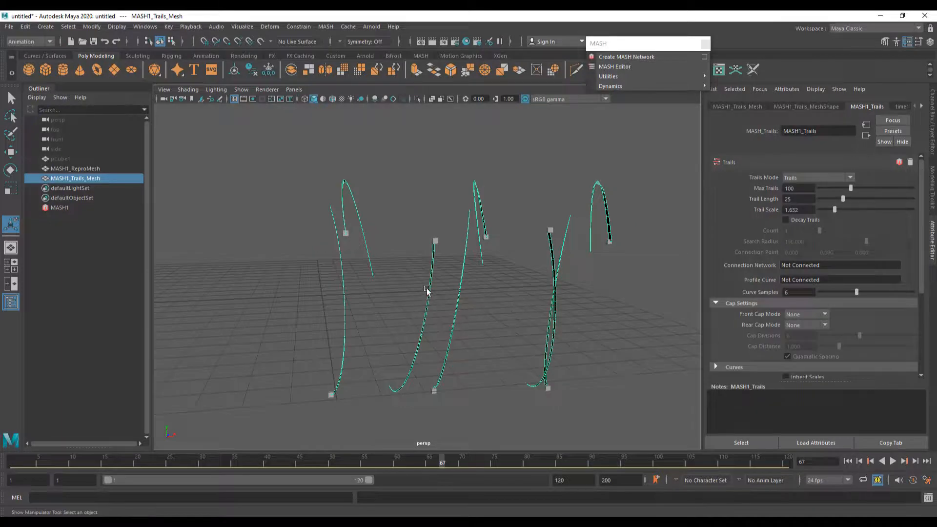
Assign a new aiStandardSurface material named neonlight to the trail mesh.
right_click(428, 292)
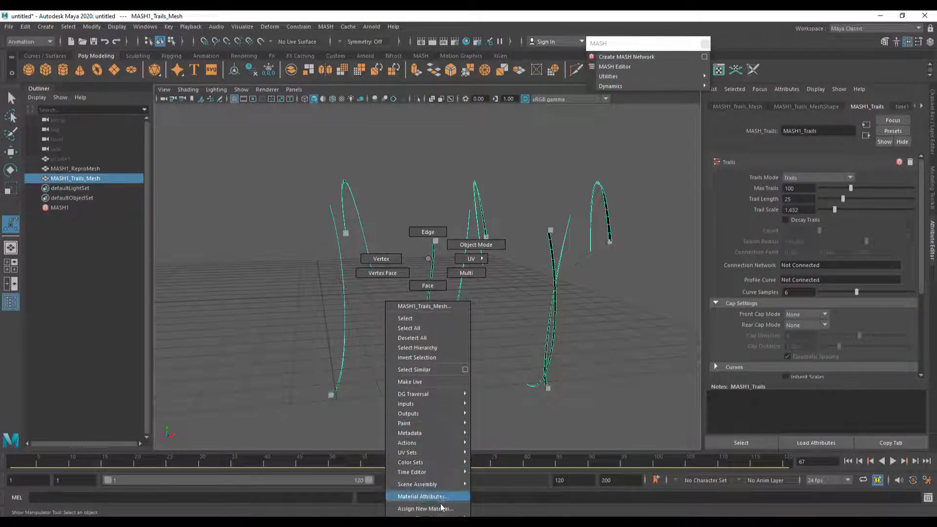
click(425, 509)
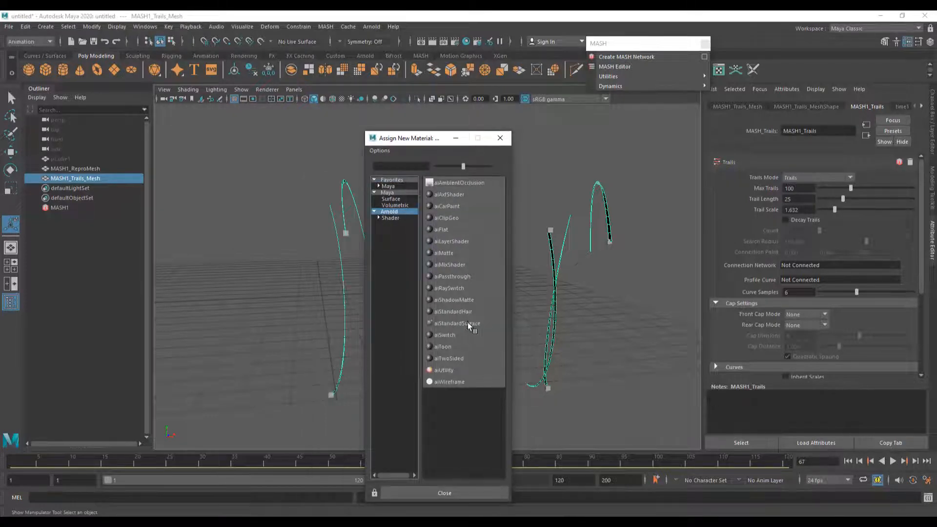
mouse_move(458, 322)
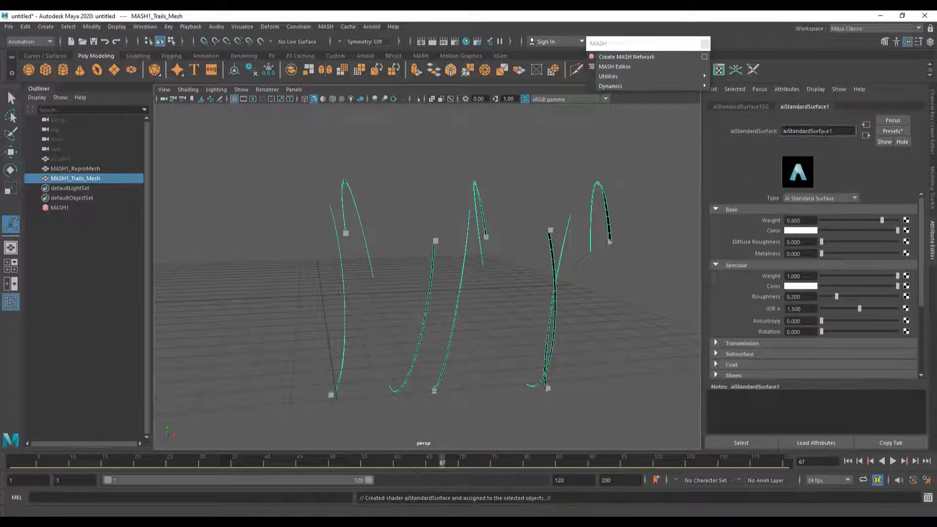
text(light)
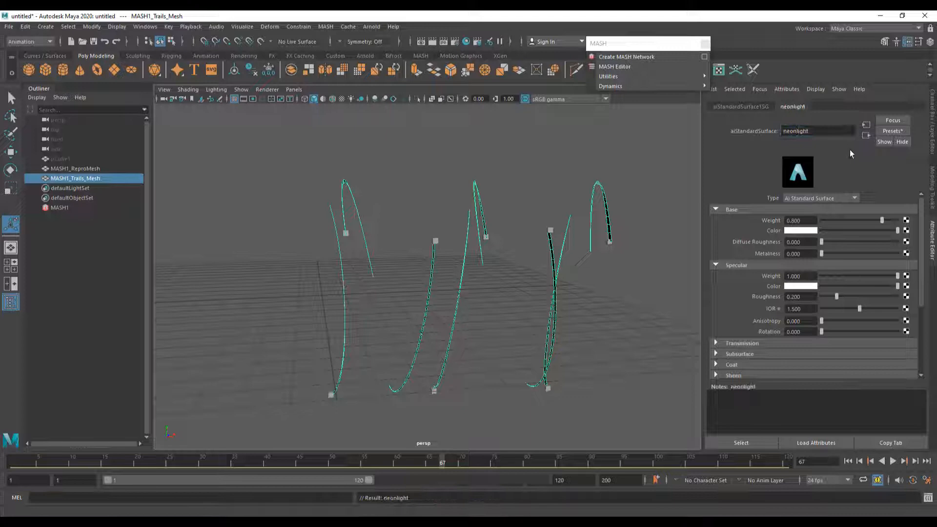
Rename MASH1_Trails_Mesh to main_trails in the Outliner.
double_click(75, 179)
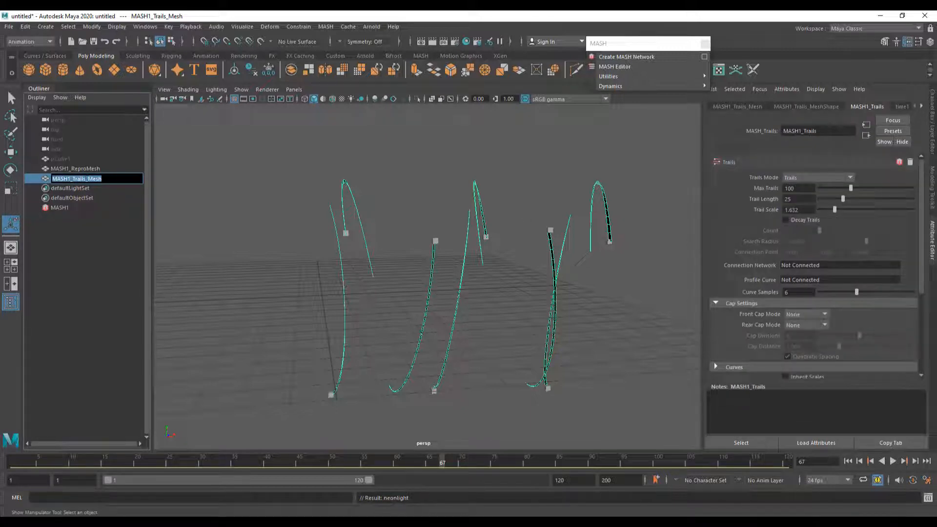
mouse_move(77, 179)
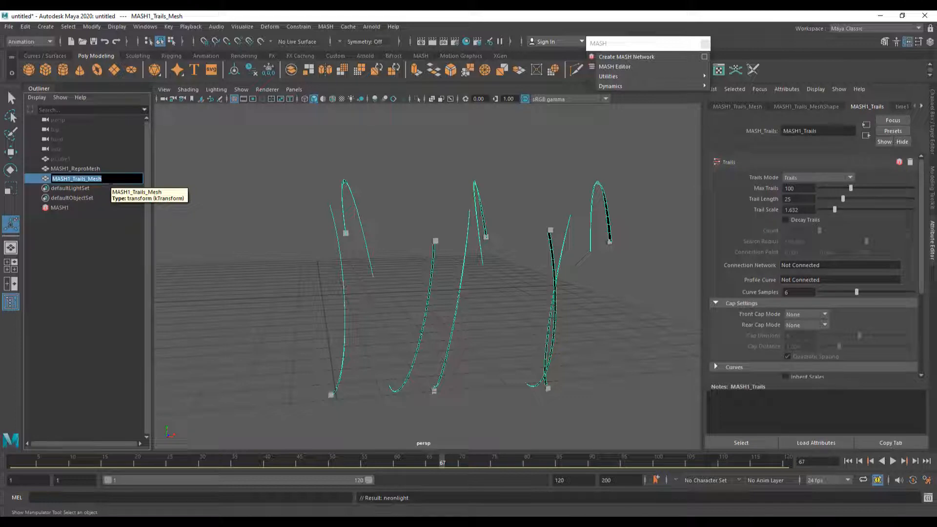
text(main trail)
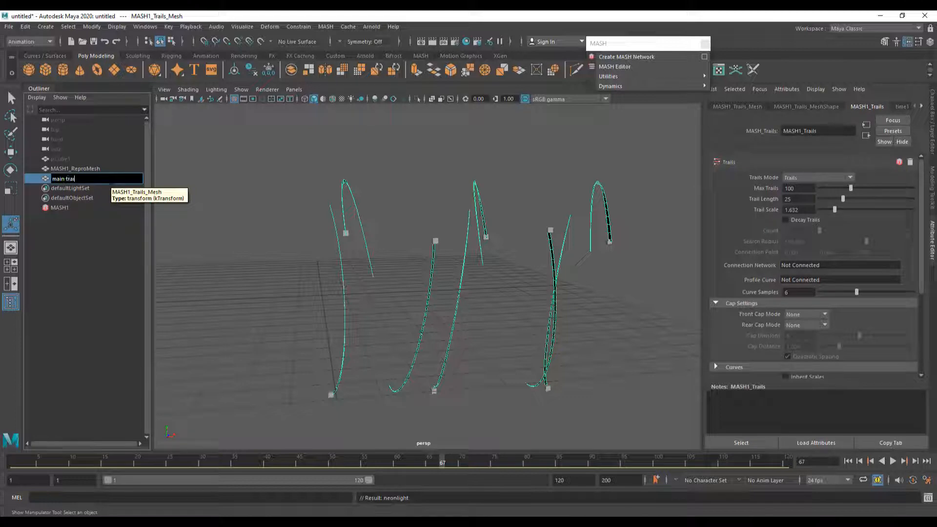
key(Return)
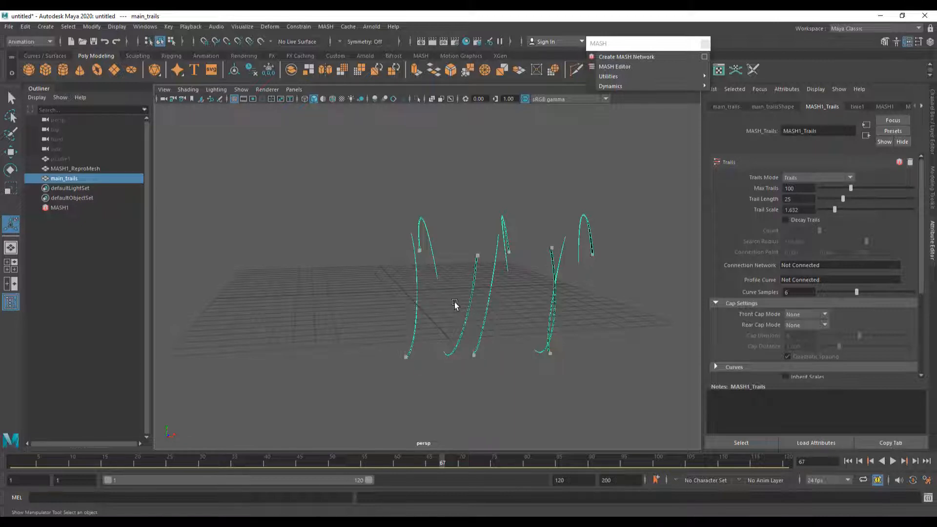
mouse_move(627, 56)
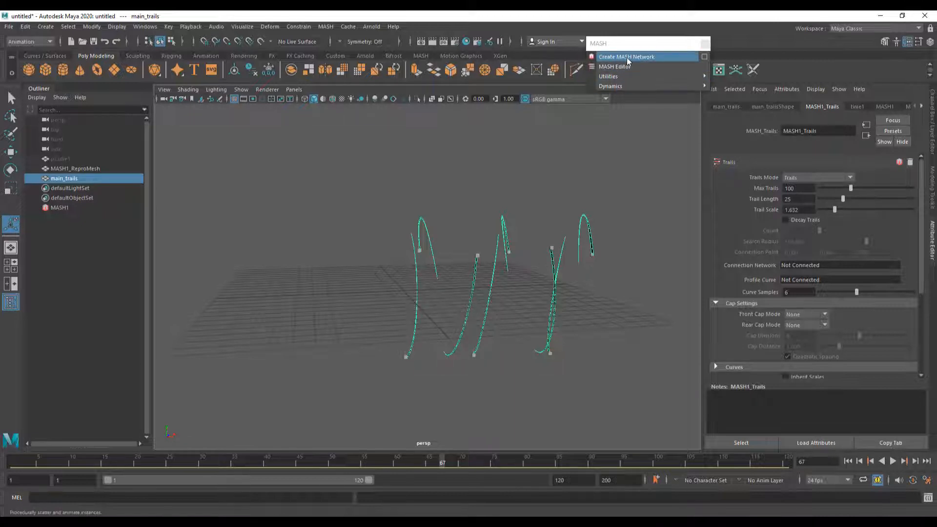
mouse_move(644, 58)
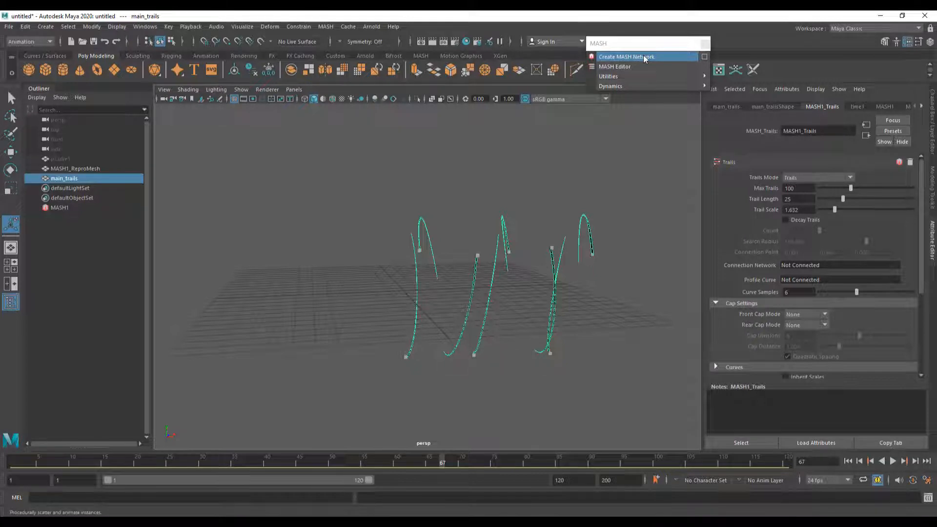
Create a second MASH network, MASH2, from main_trails.
click(627, 56)
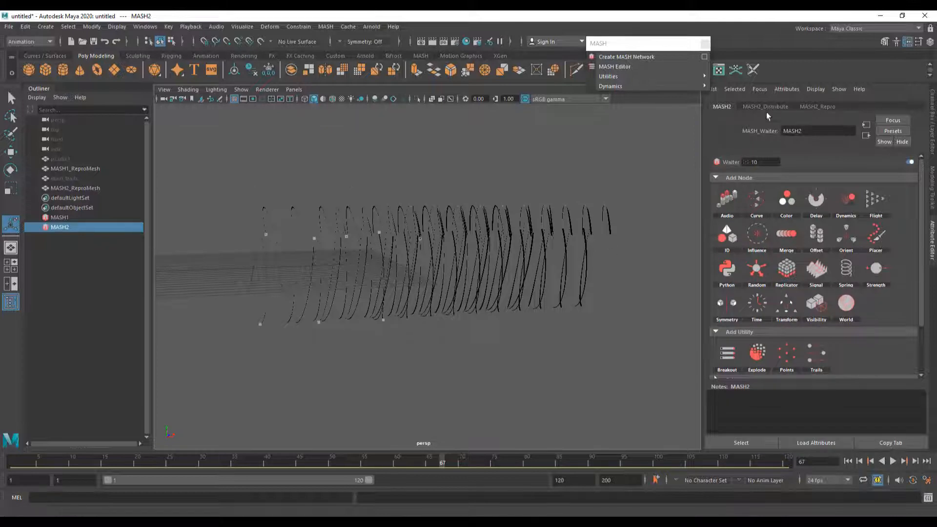
Set MASH2 Distribution Type to Radial, then play and orbit to view the ring.
click(766, 107)
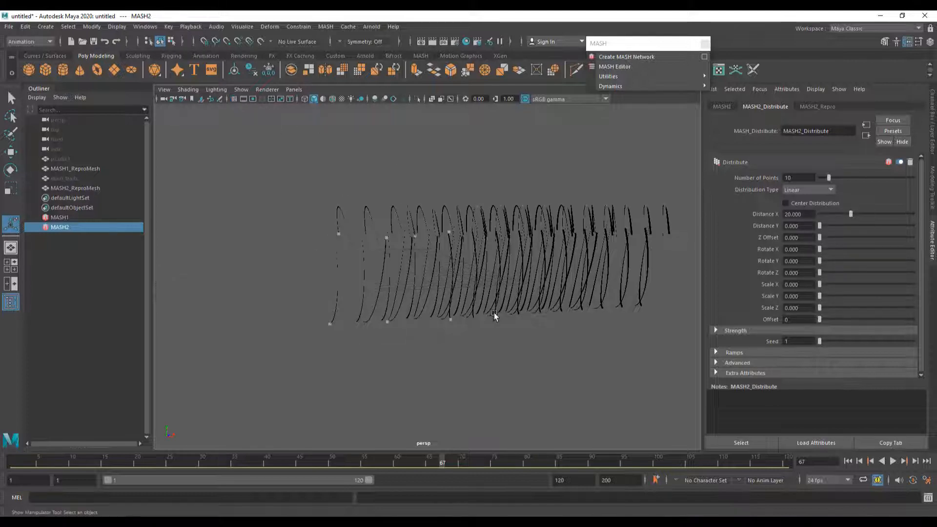
click(830, 190)
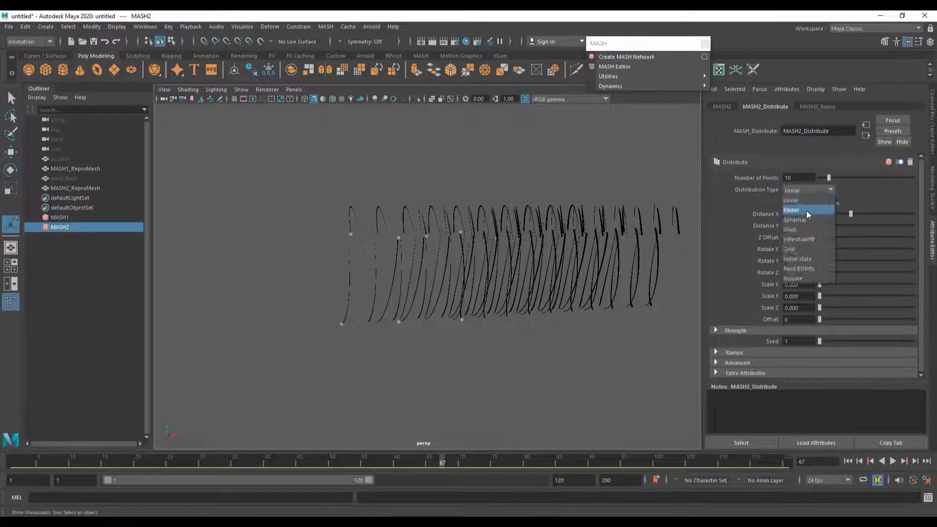
click(791, 210)
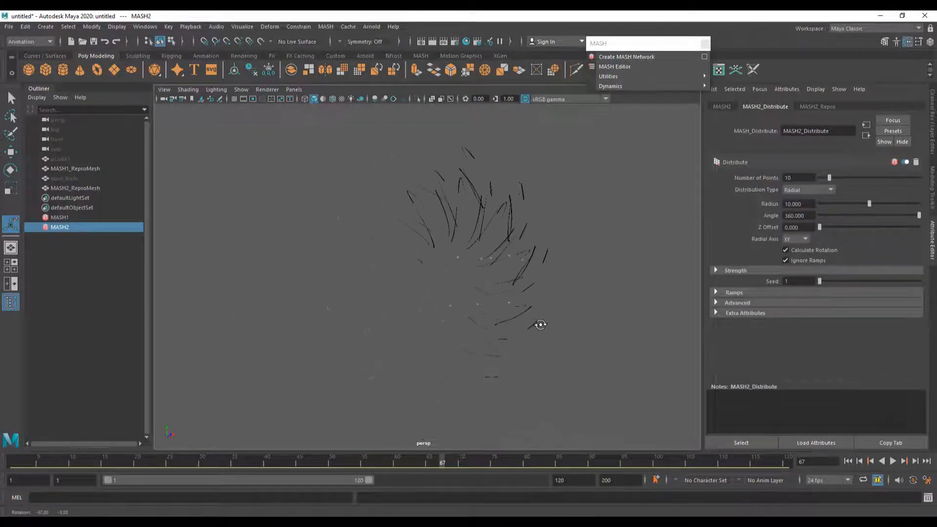
click(894, 461)
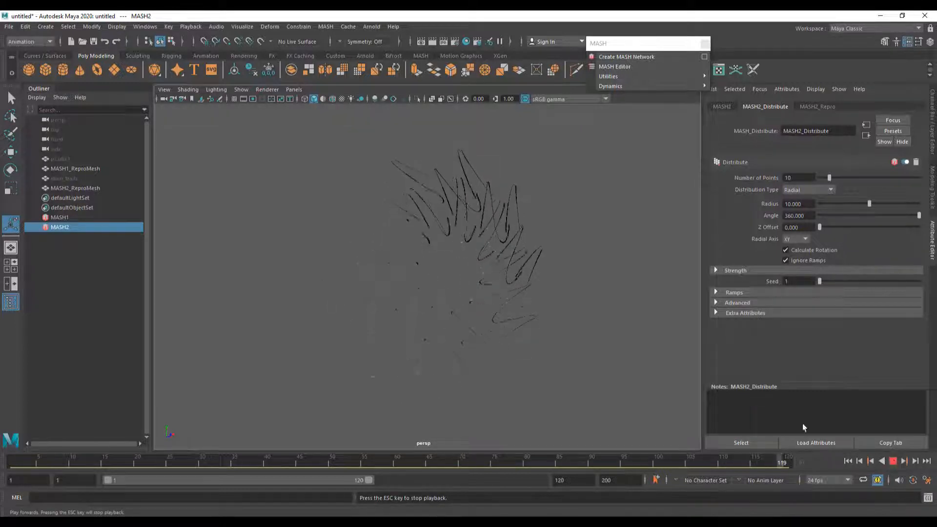
click(905, 461)
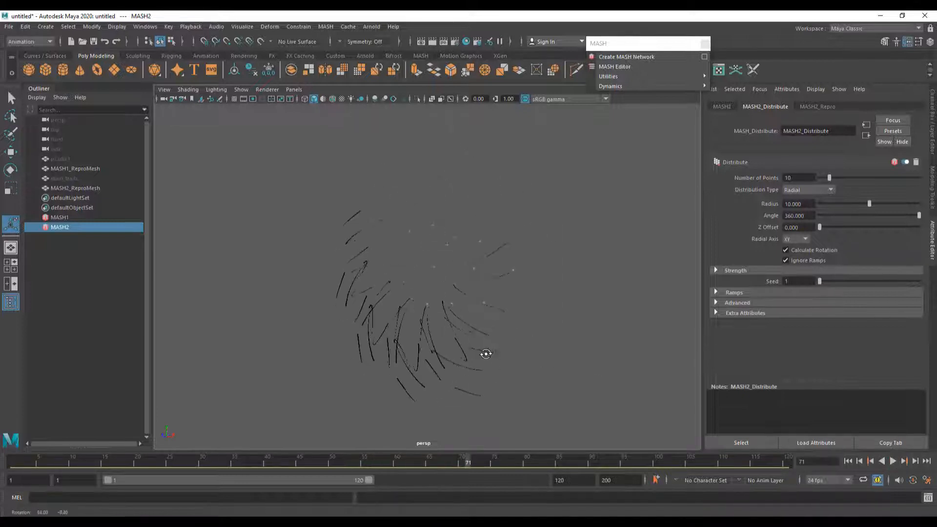
drag(486, 354, 352, 369)
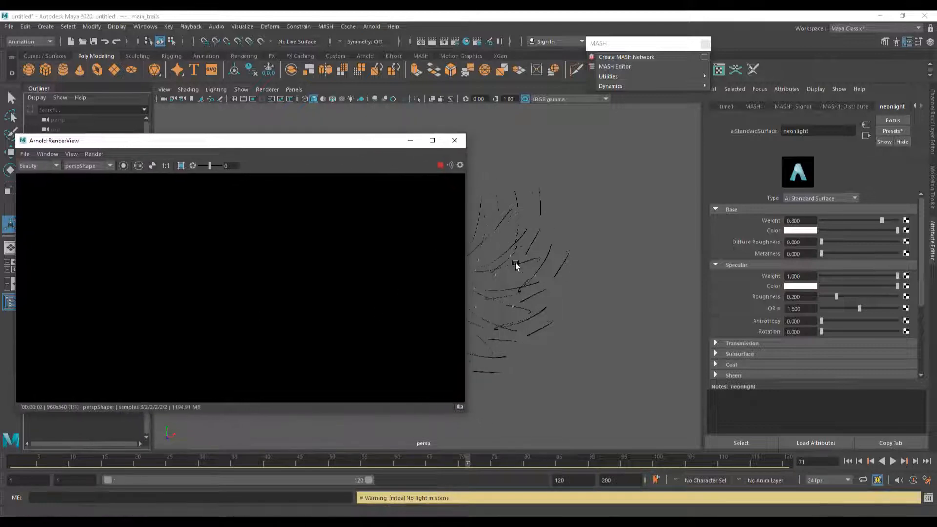
mouse_move(571, 250)
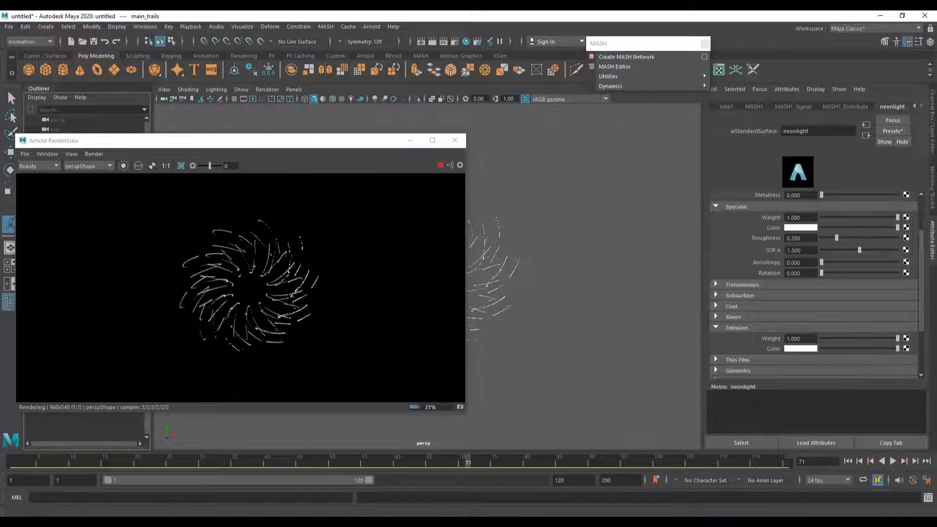
Scrub the timeline near the start to re-render the glowing radial trails.
click(893, 461)
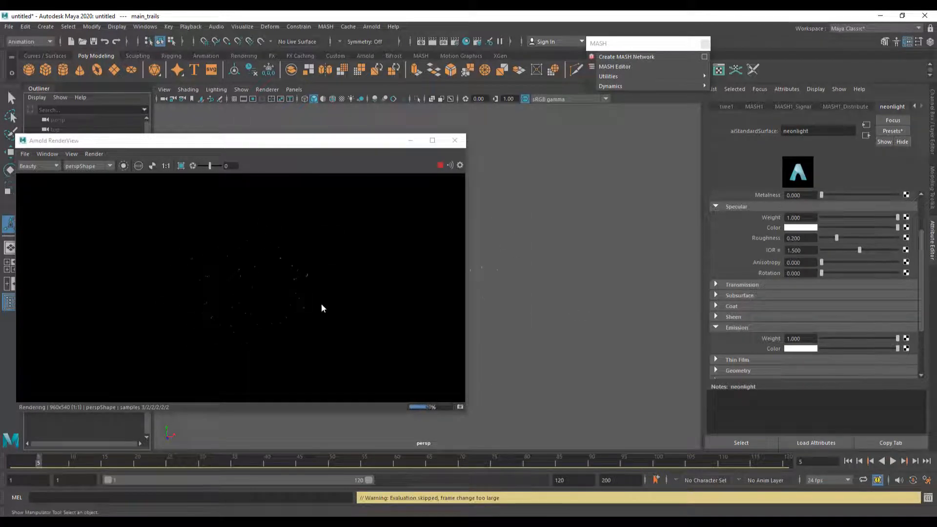
click(894, 461)
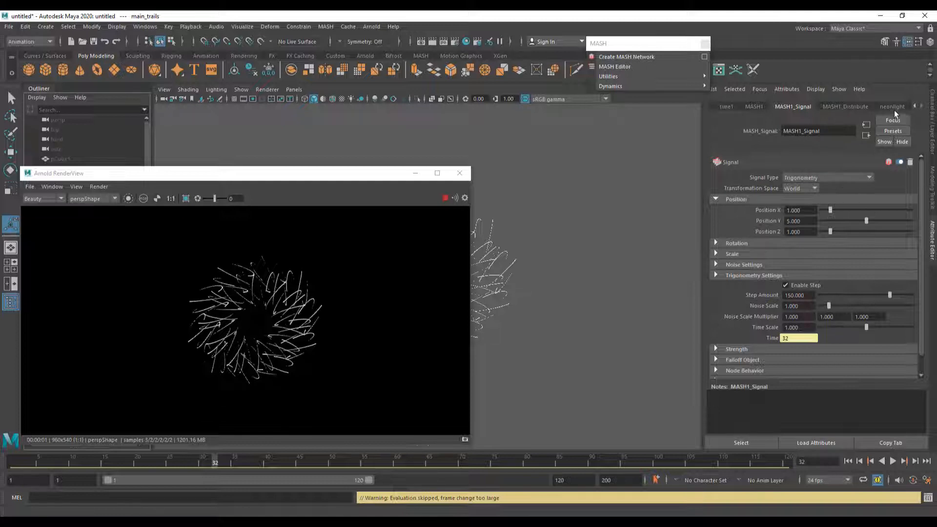
Switch from the neonlight material to MASH1_Trails, set Max Trails 41 and Trail Length 12, and play.
click(893, 107)
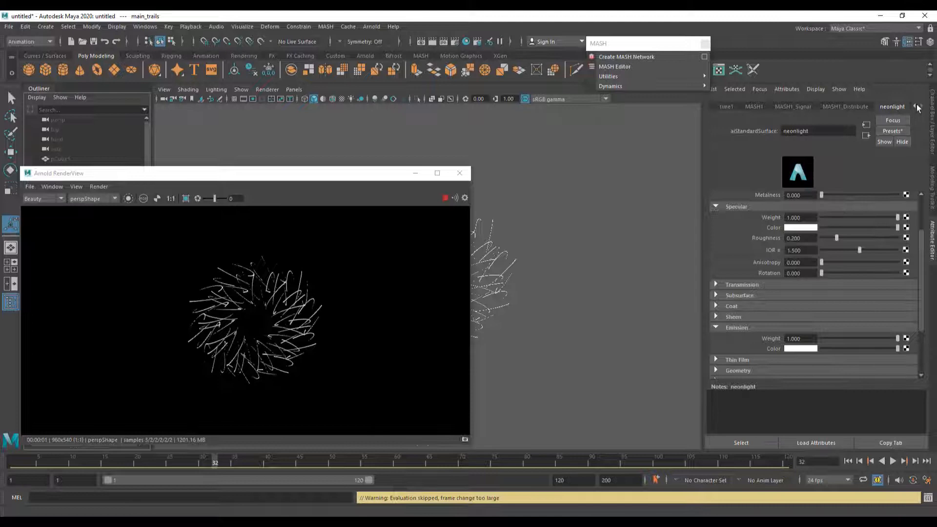
click(916, 107)
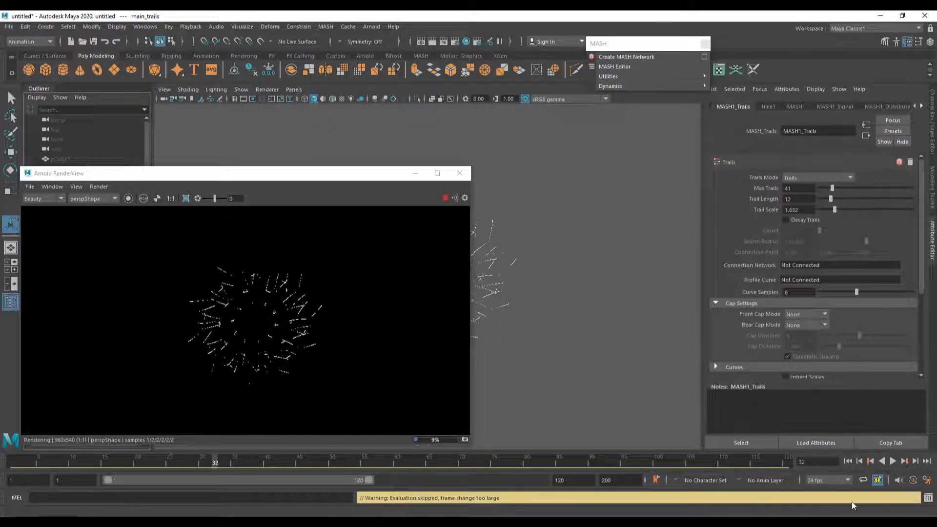
click(892, 461)
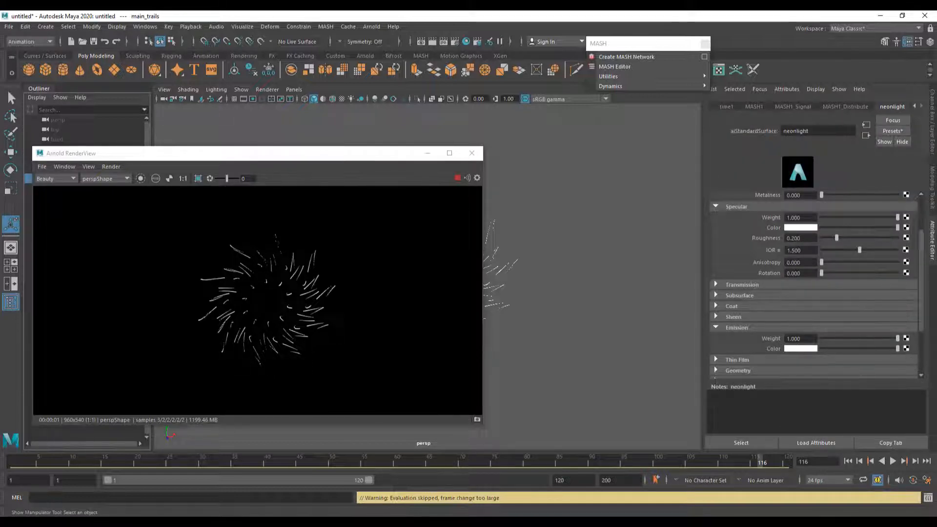
Map a Ramp texture to the neonlight Emission Color so the streaks glow red.
click(907, 349)
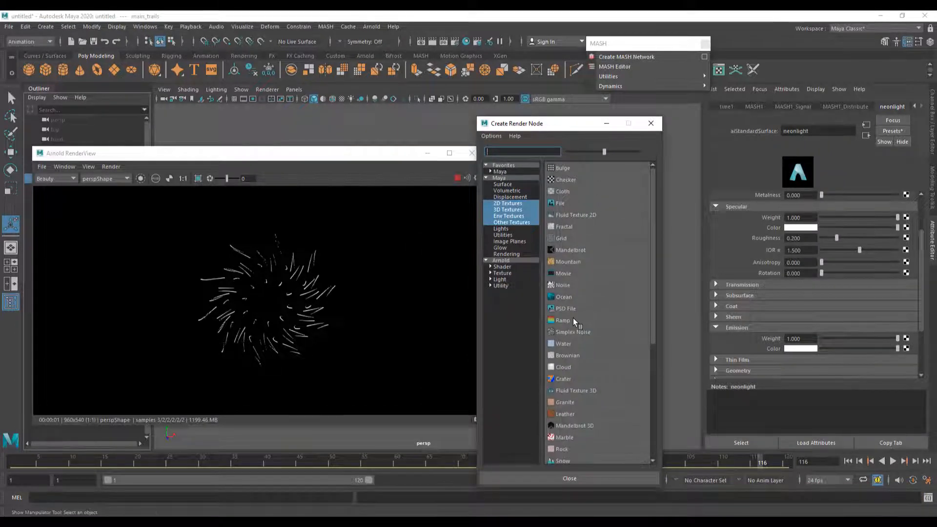
click(563, 320)
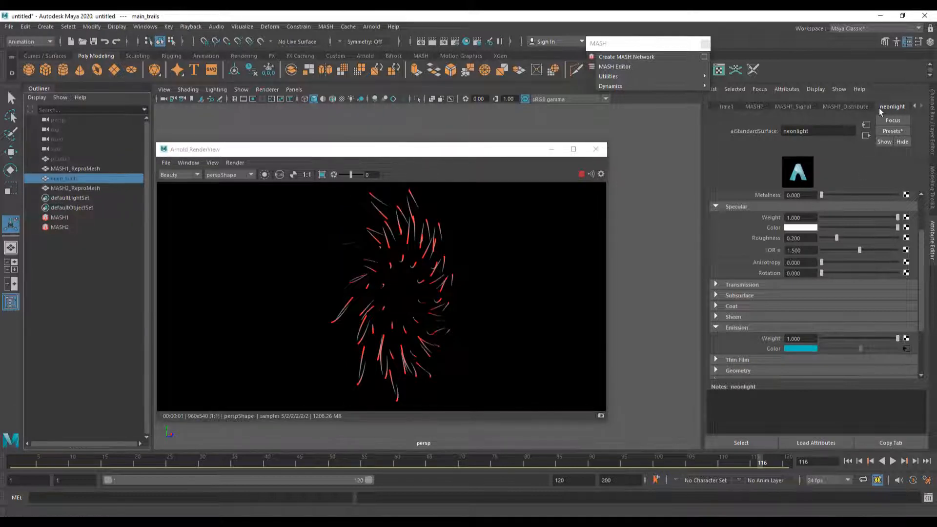
Raise MASH1_Trails Trail Scale to about 3.947 and play the animation.
click(920, 106)
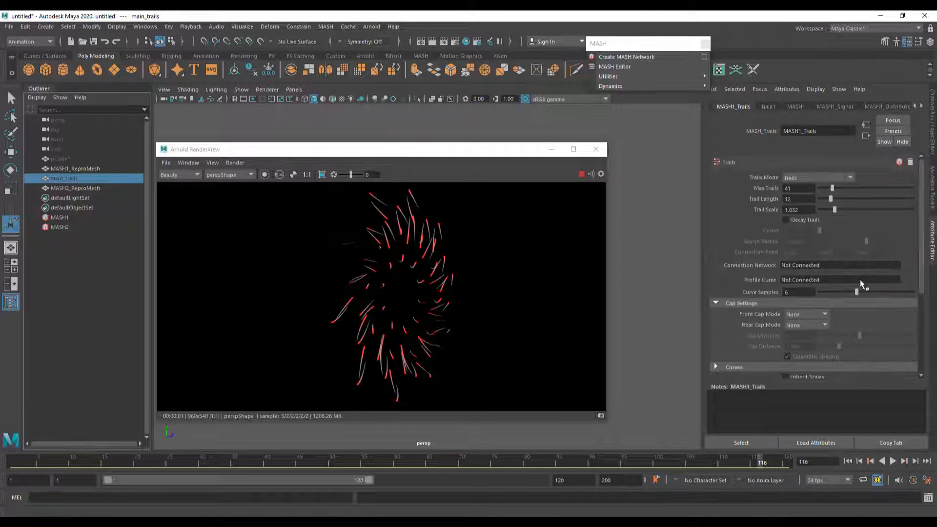
drag(842, 209, 836, 209)
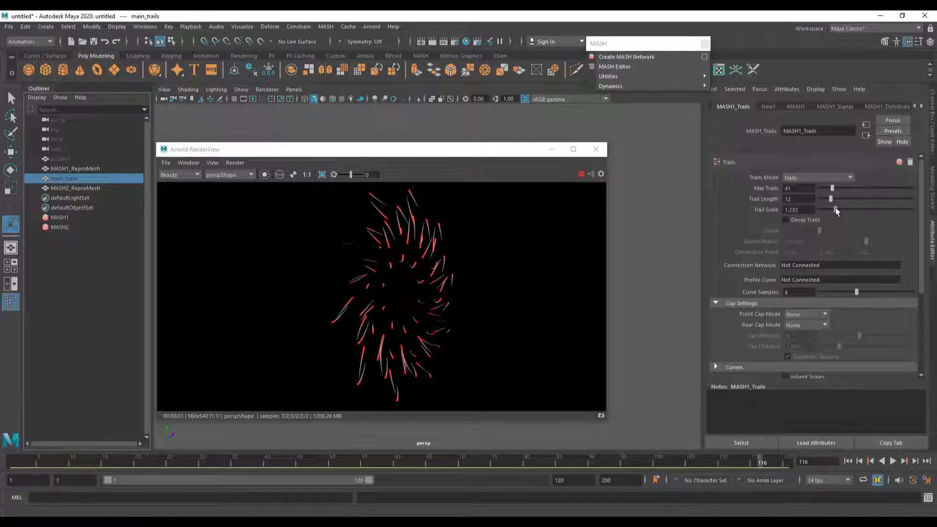
drag(830, 210, 856, 209)
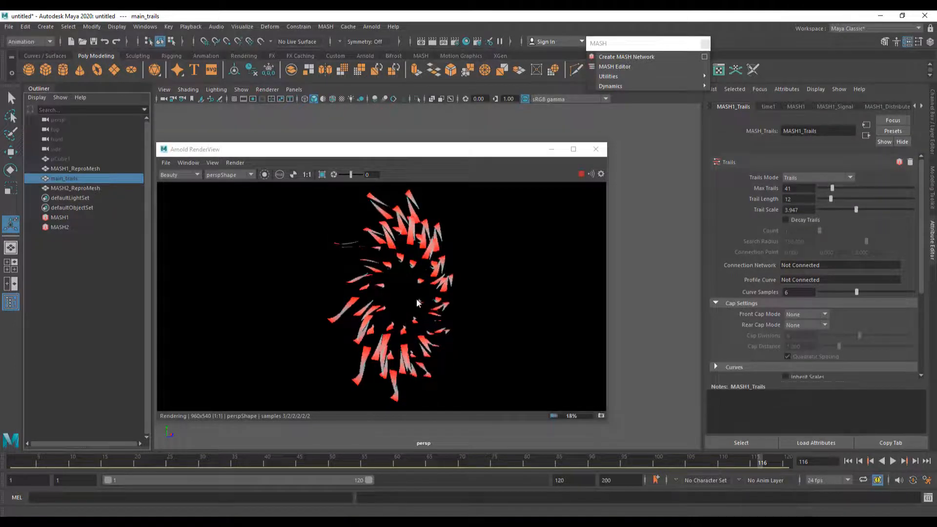
drag(419, 299, 538, 296)
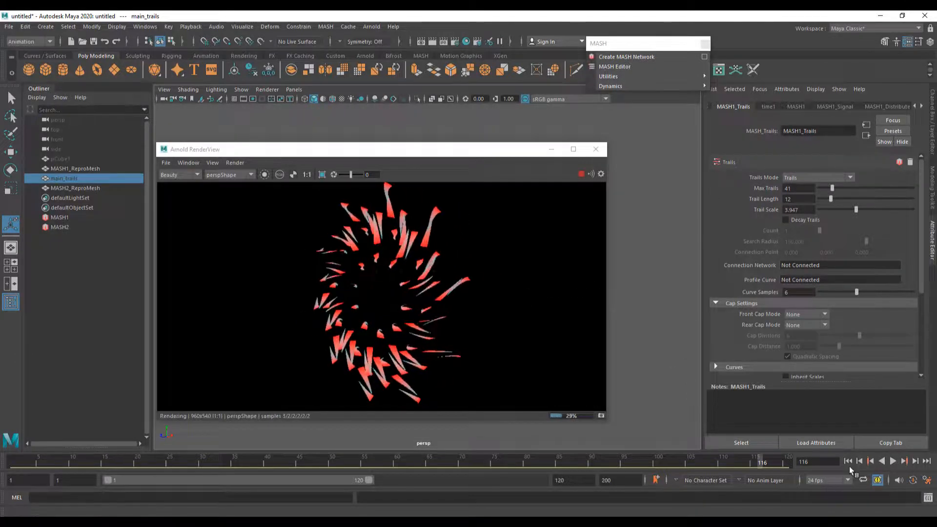
click(892, 461)
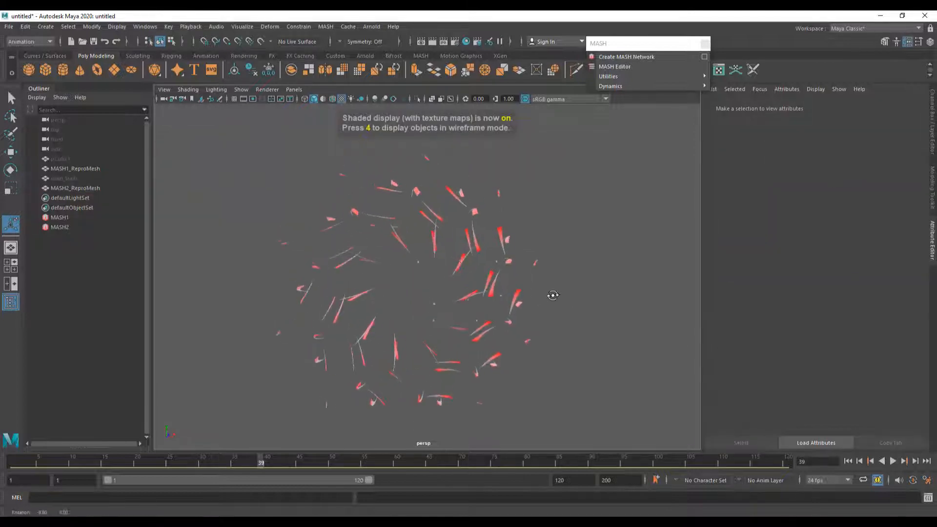
Select MASH2_ReproMesh to render the full red radial ring in Arnold RenderView.
click(892, 461)
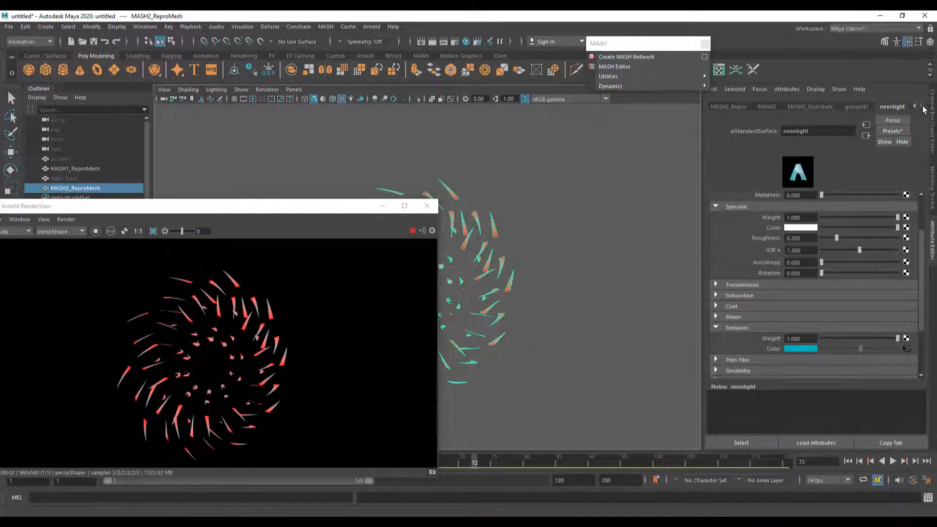
Lengthen MASH1_Trails Trail Length to 42 and replay from the first frame.
click(914, 106)
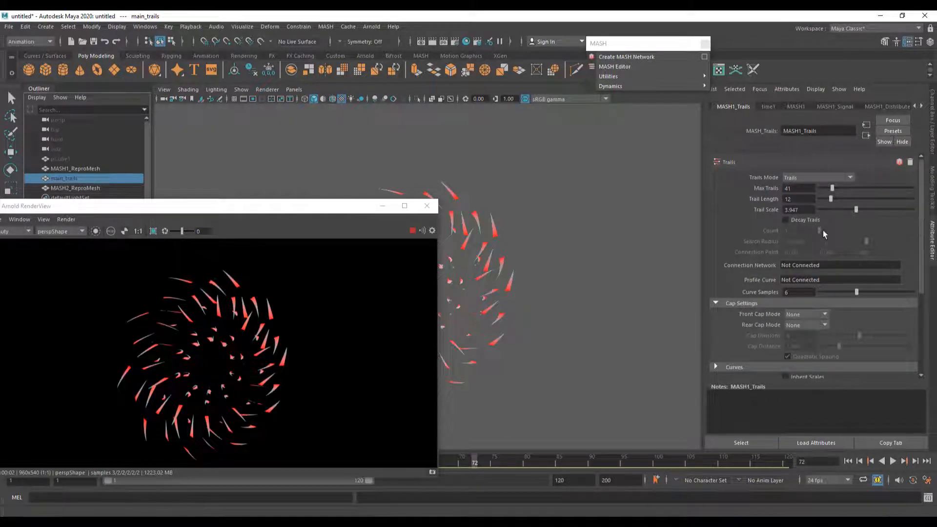
drag(828, 199, 858, 199)
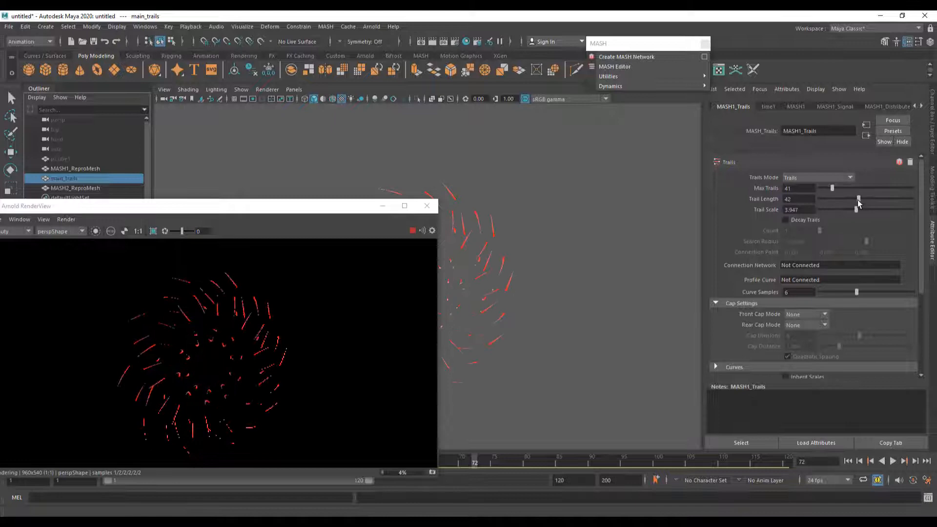
click(893, 461)
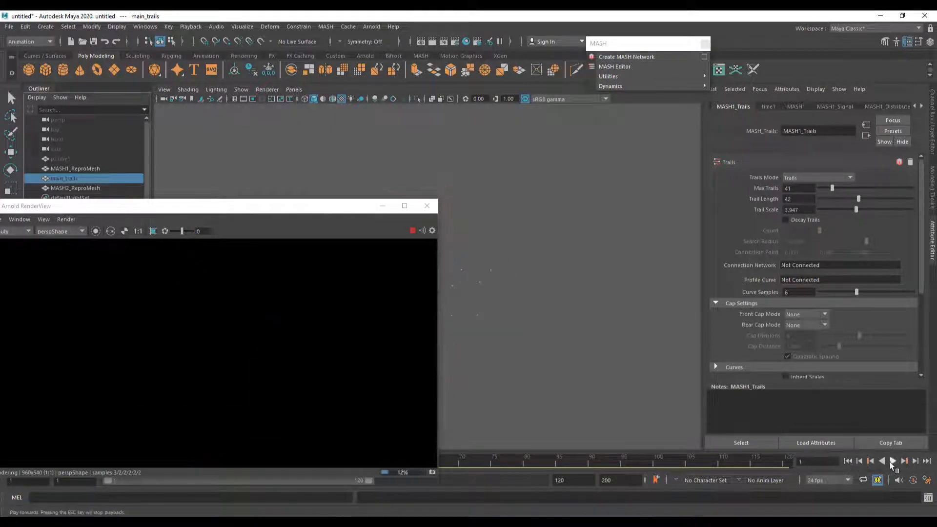